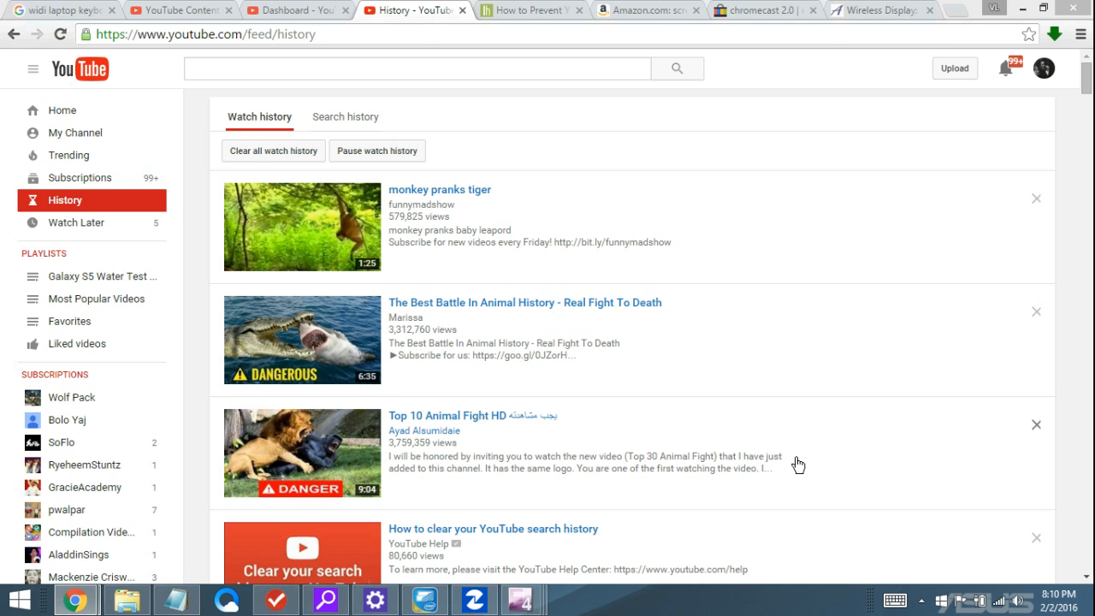
mouse_move(322, 139)
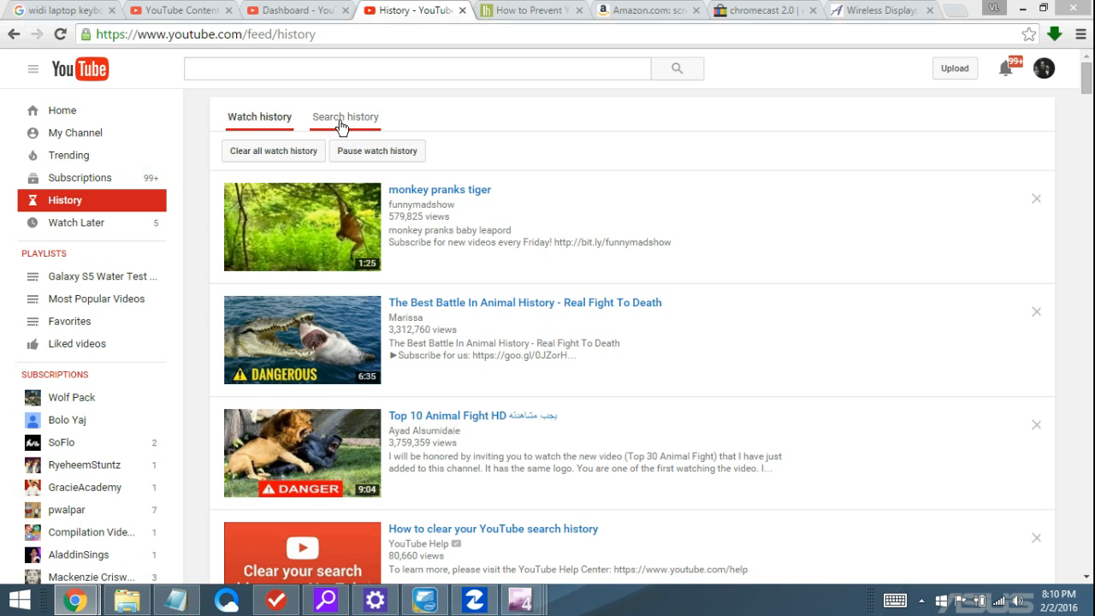
Browse between Search history, Watch history and the YouTube home page, returning to the viewing history
click(346, 117)
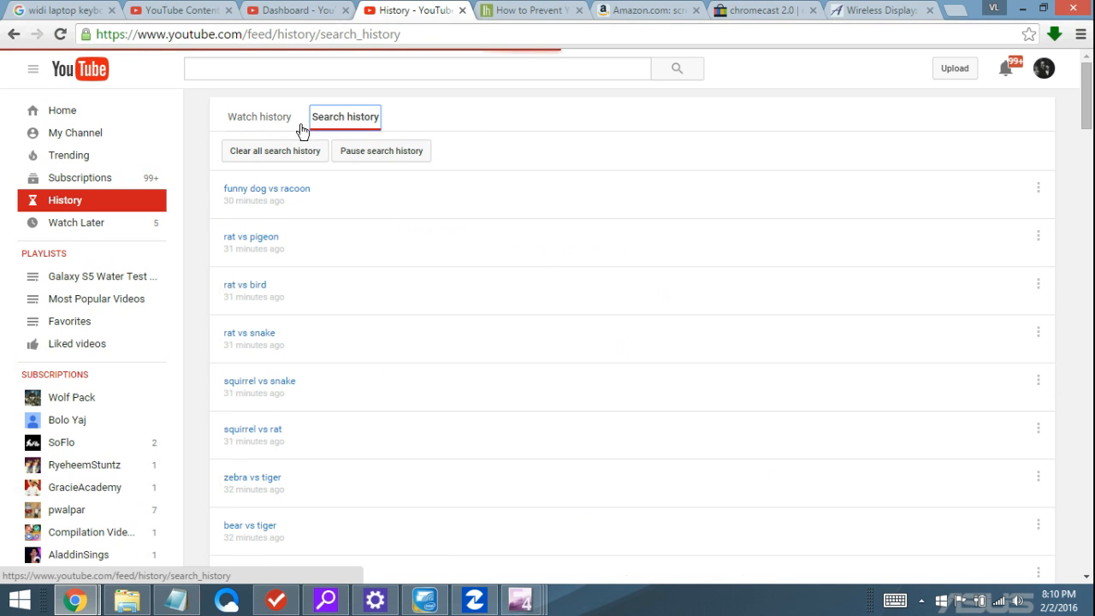
click(260, 117)
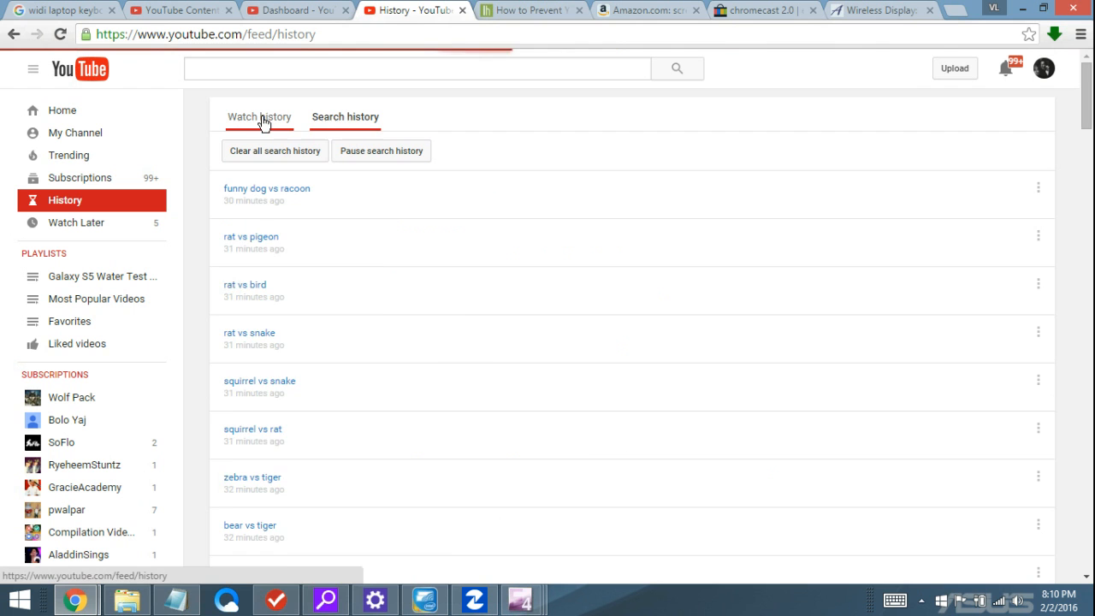
click(260, 117)
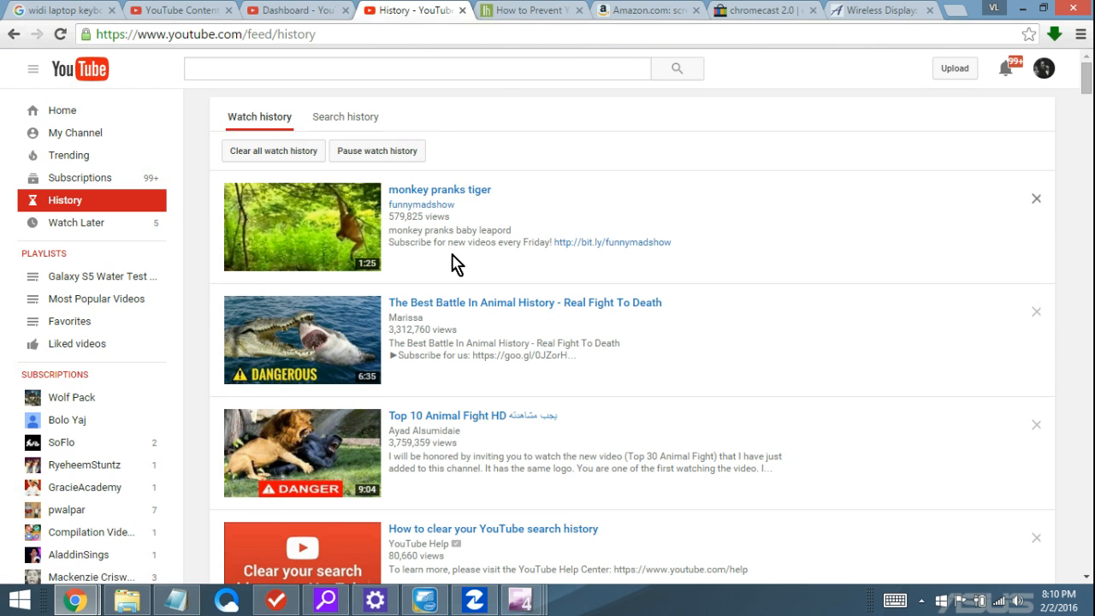
mouse_move(1069, 75)
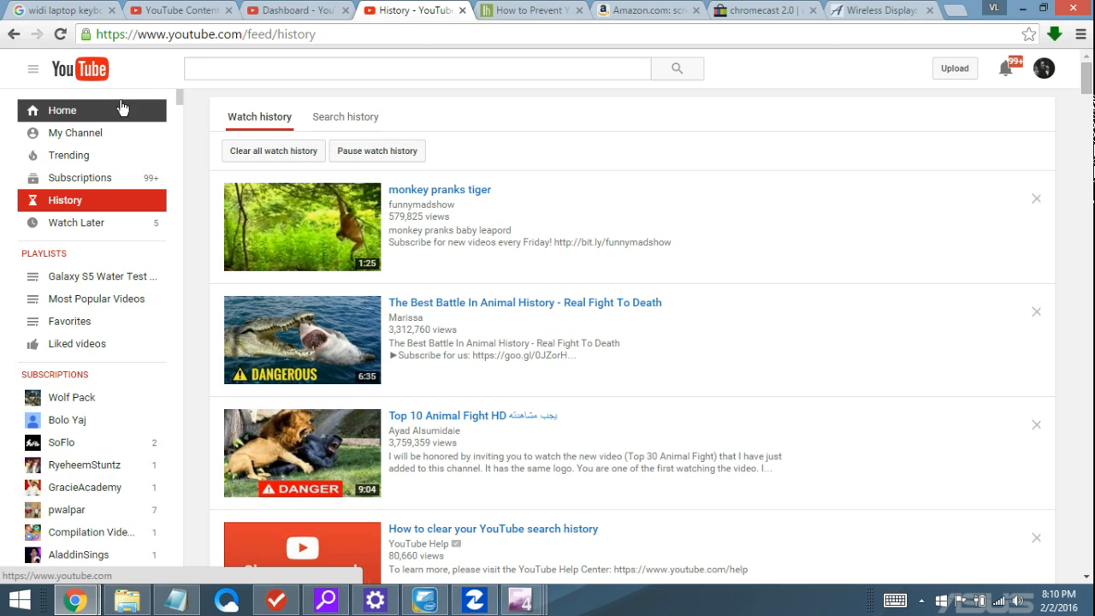
mouse_move(99, 75)
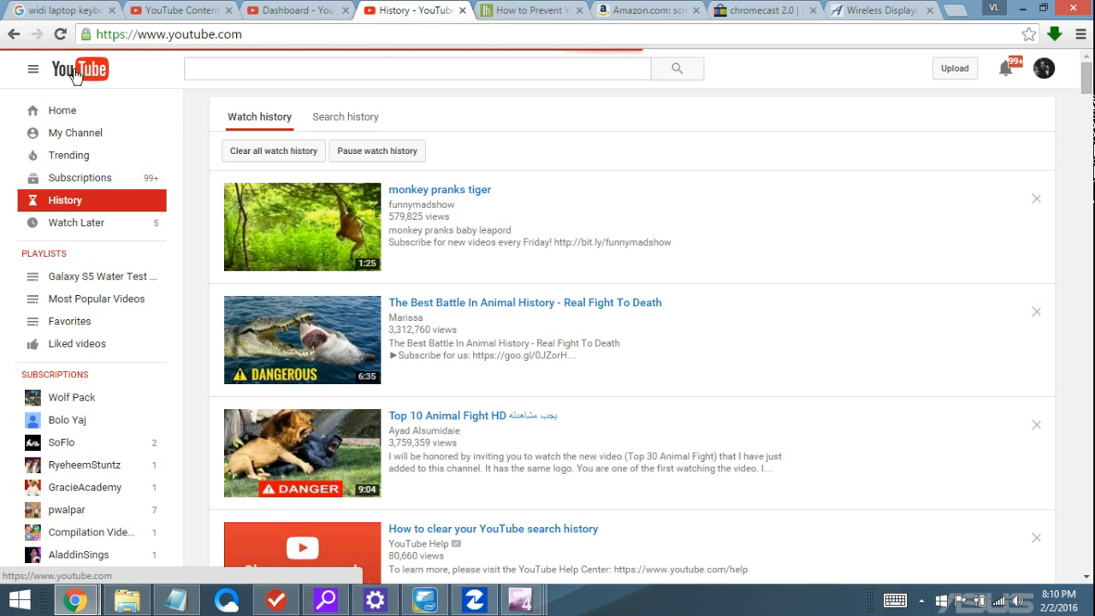
click(86, 70)
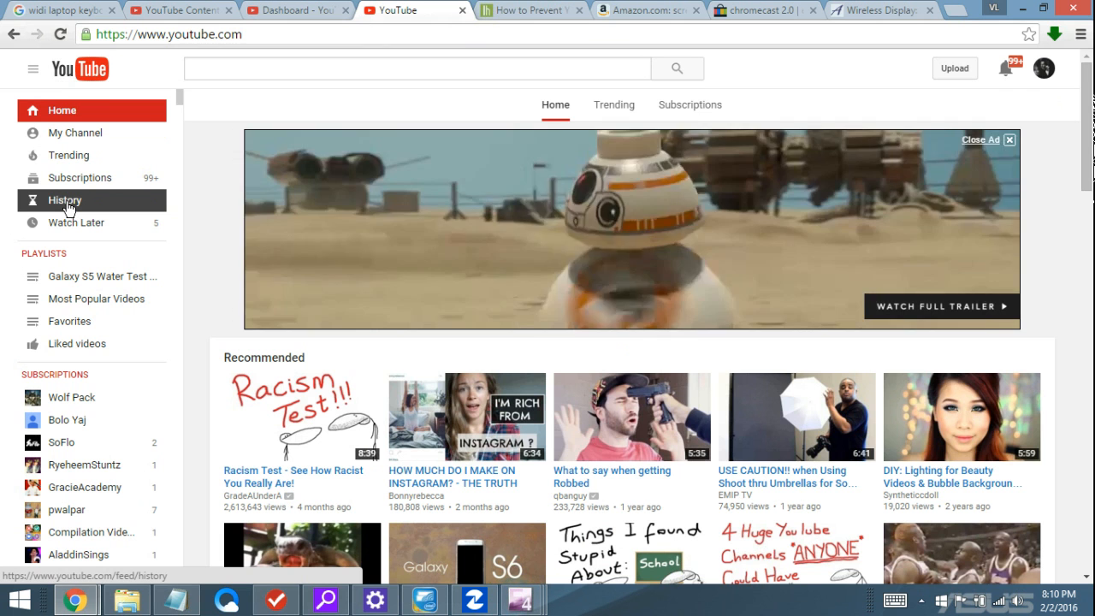
click(65, 198)
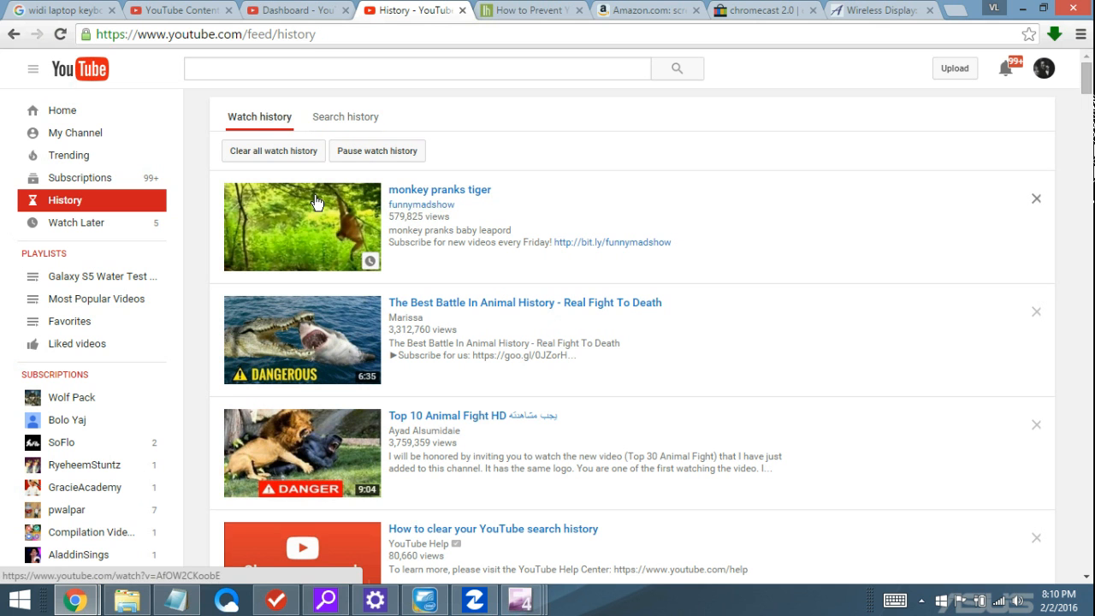
mouse_move(295, 164)
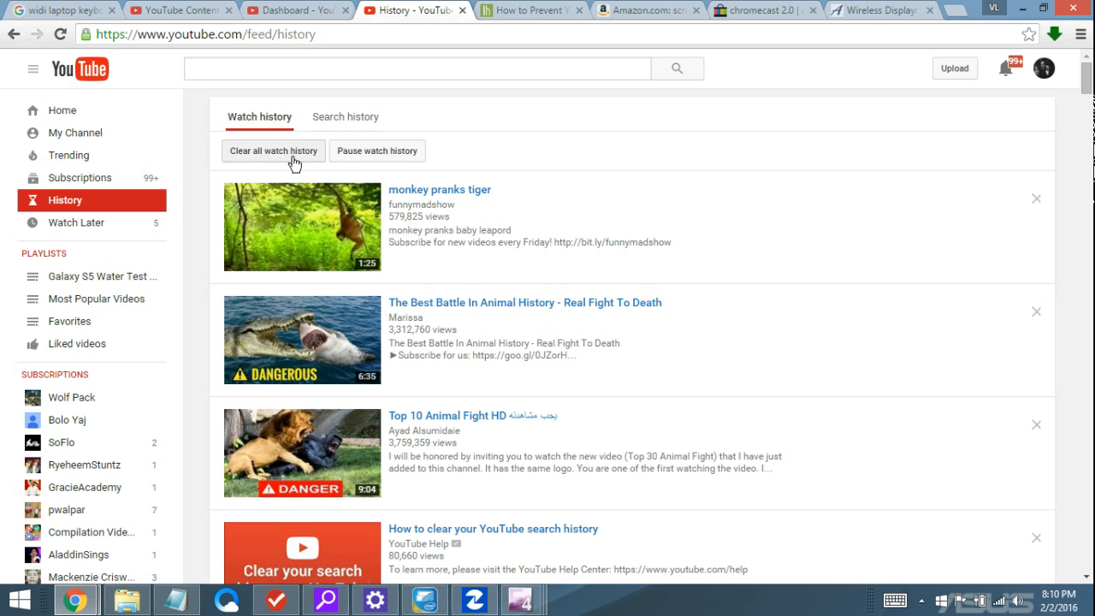
Back out of clearing all watch history, then remove 'monkey pranks tiger' from the watch history
click(274, 150)
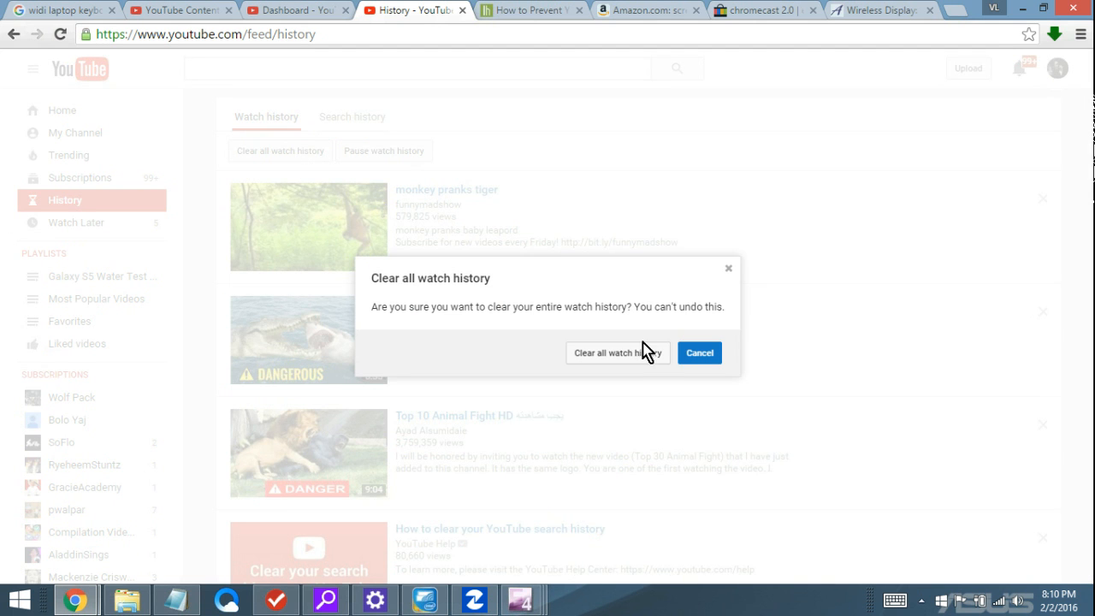
click(699, 352)
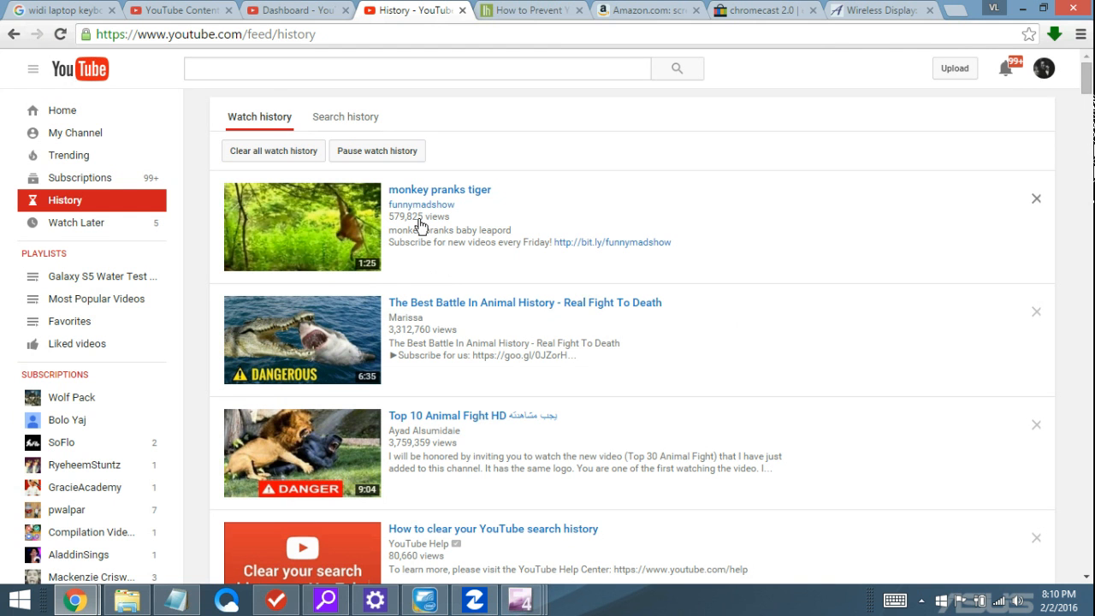
mouse_move(616, 246)
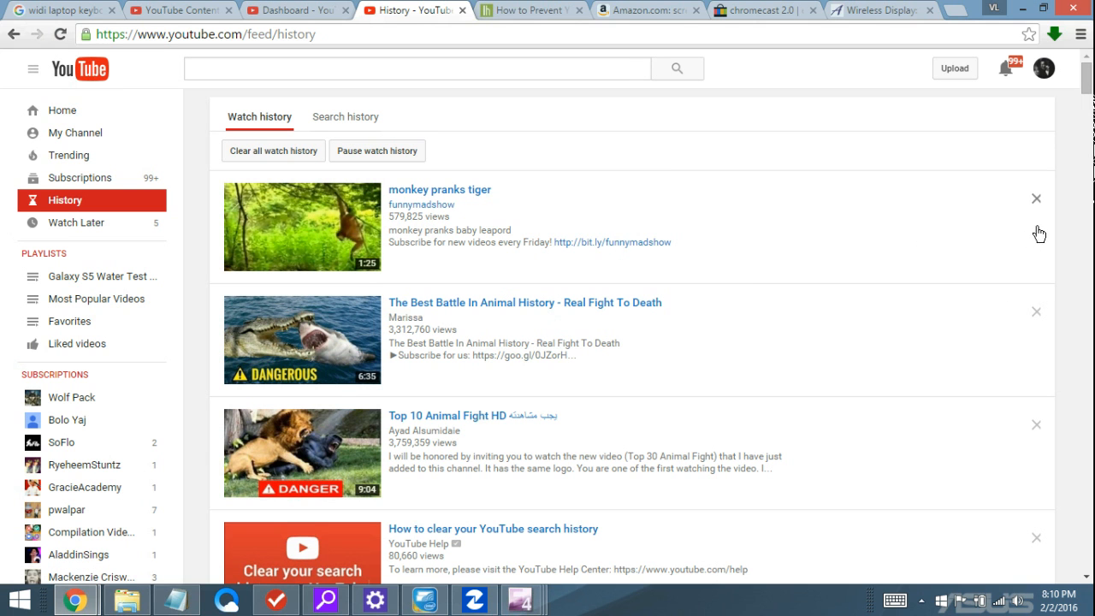
mouse_move(1036, 202)
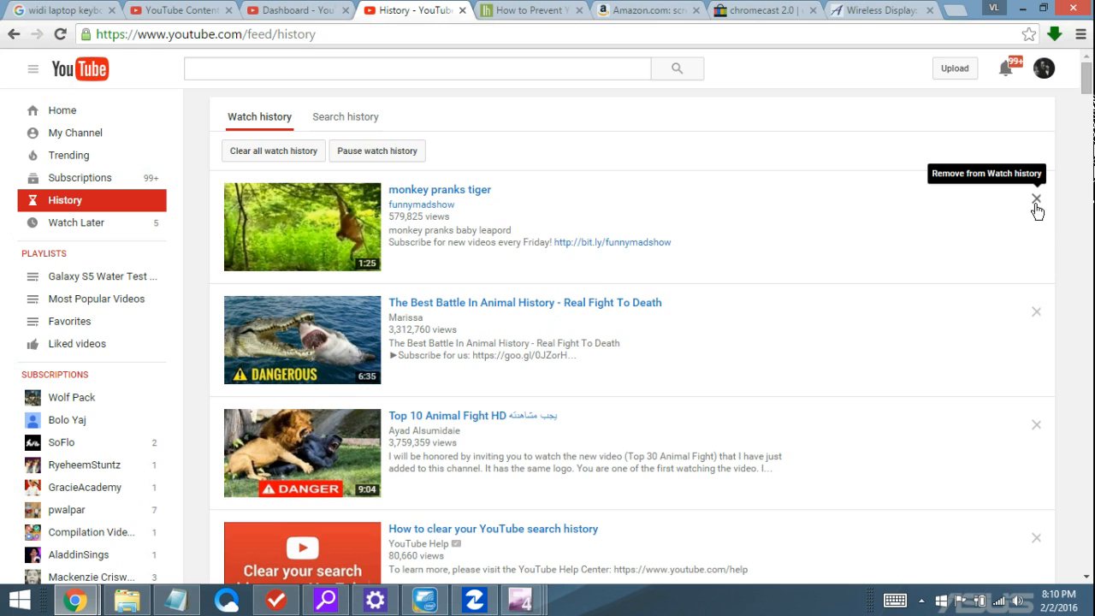
click(1036, 200)
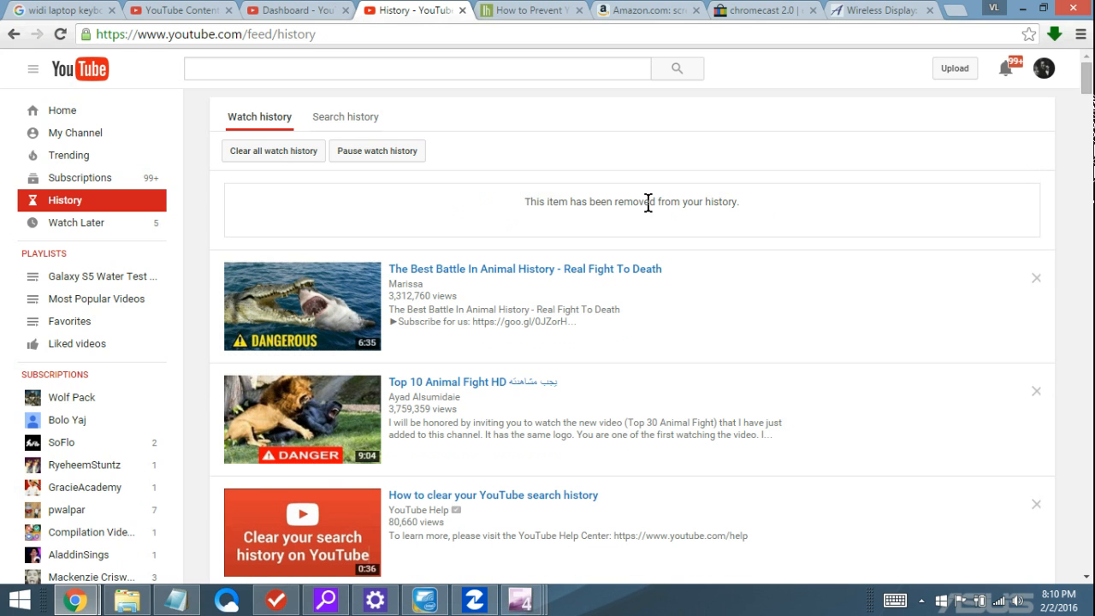
mouse_move(337, 176)
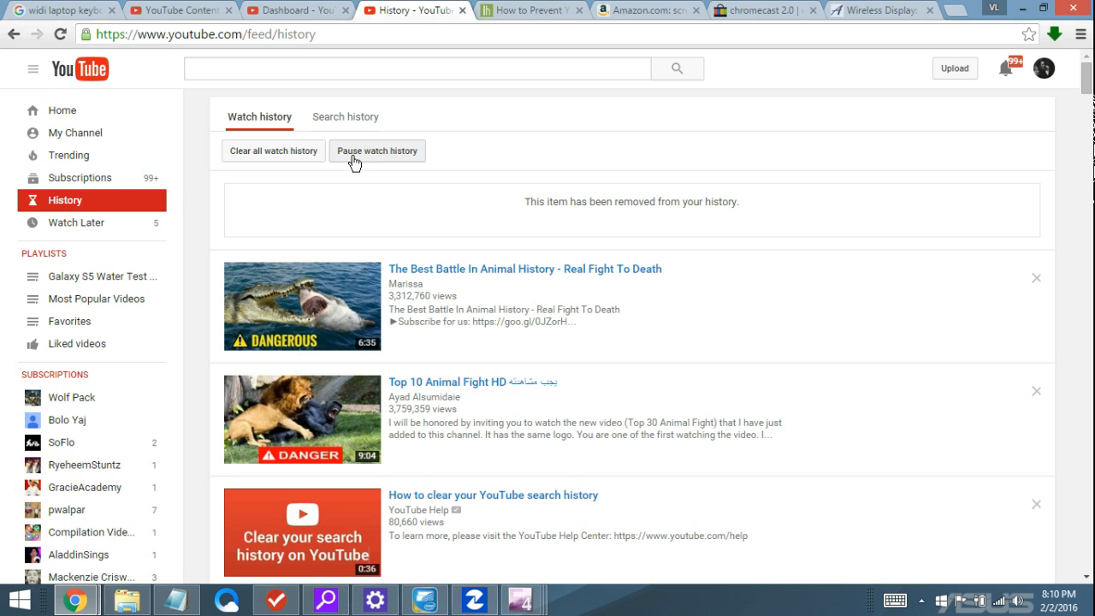
mouse_move(409, 180)
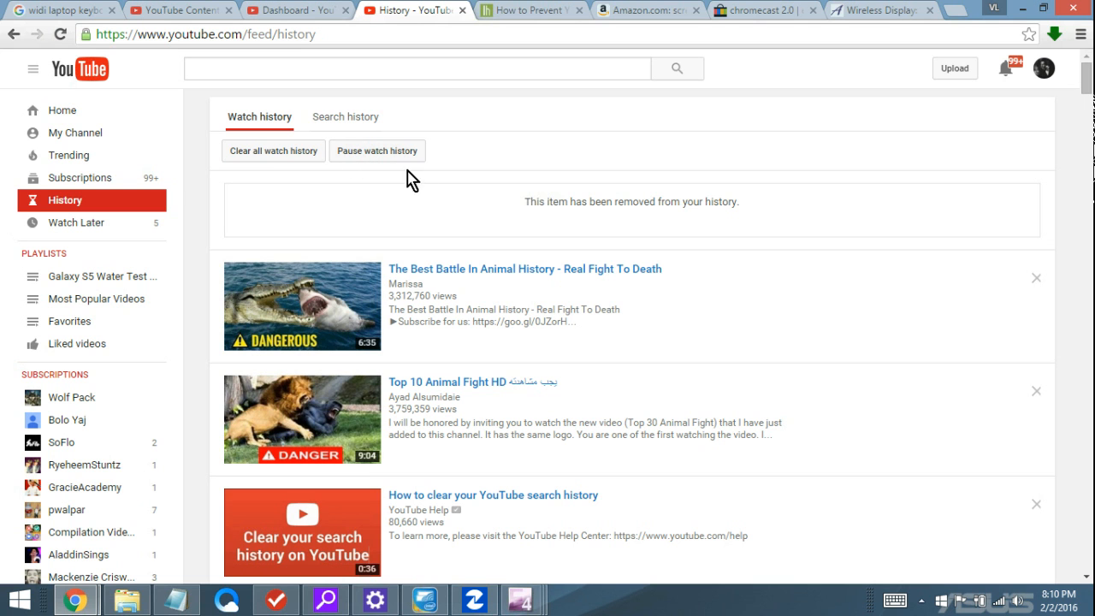
mouse_move(387, 161)
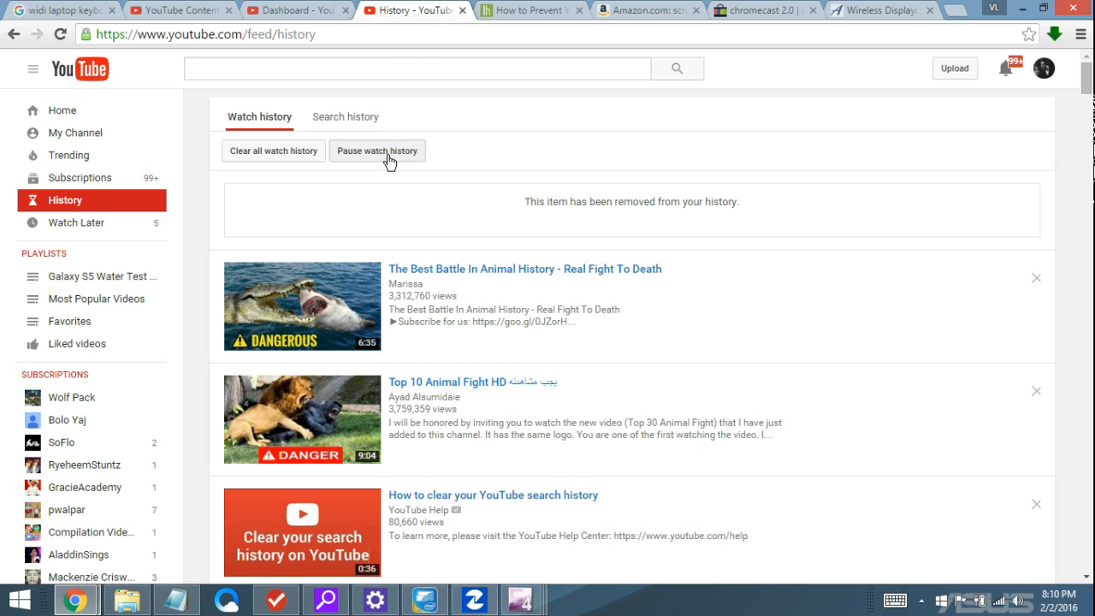
Pause watch history recording and then resume it so it records again
click(383, 151)
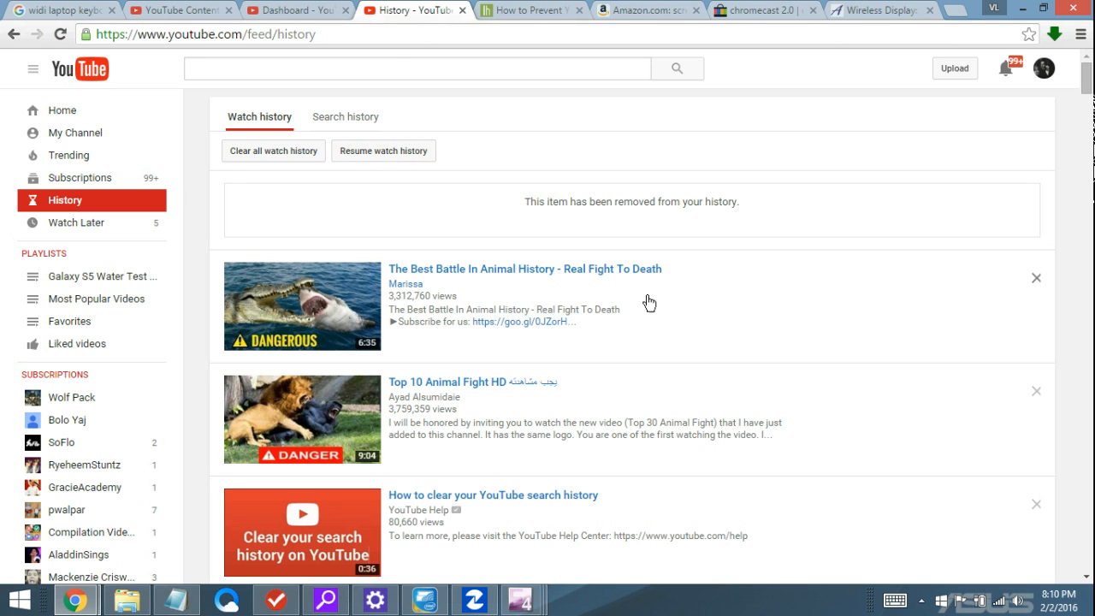
mouse_move(838, 121)
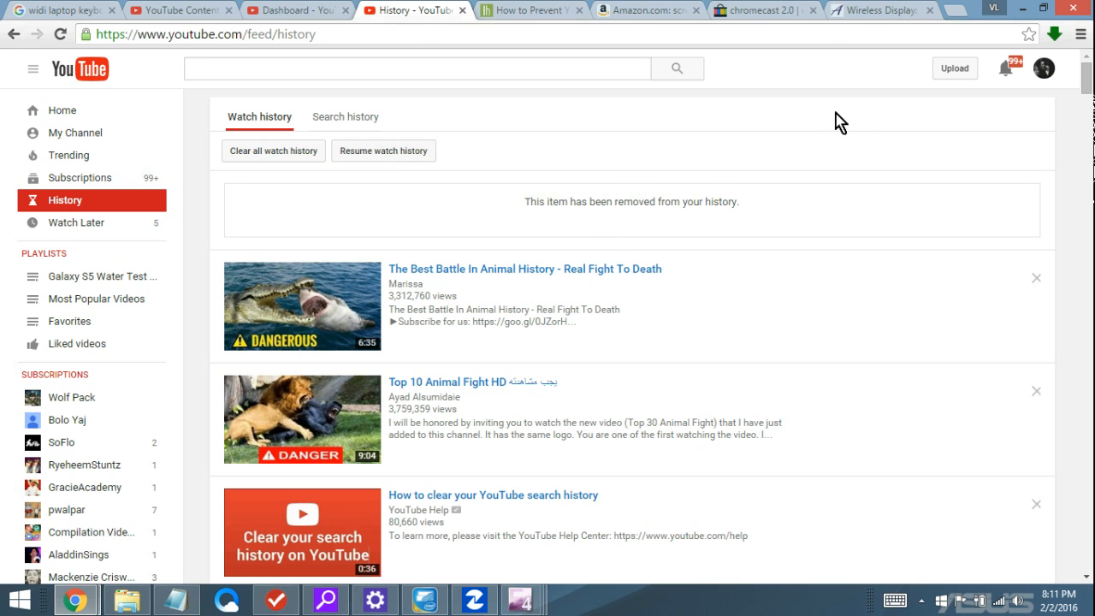
mouse_move(708, 185)
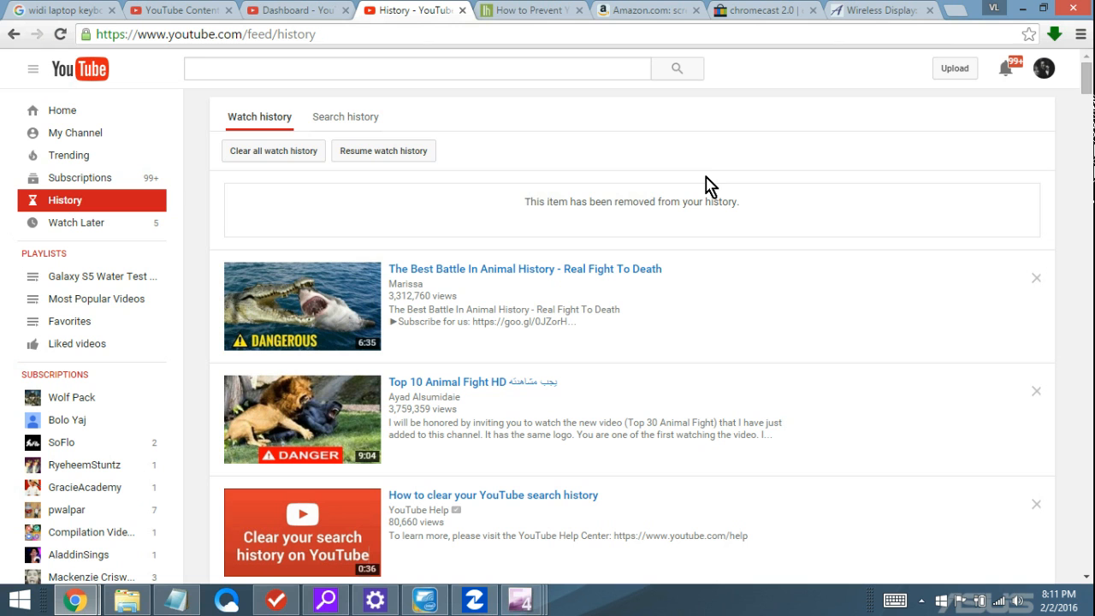
mouse_move(650, 200)
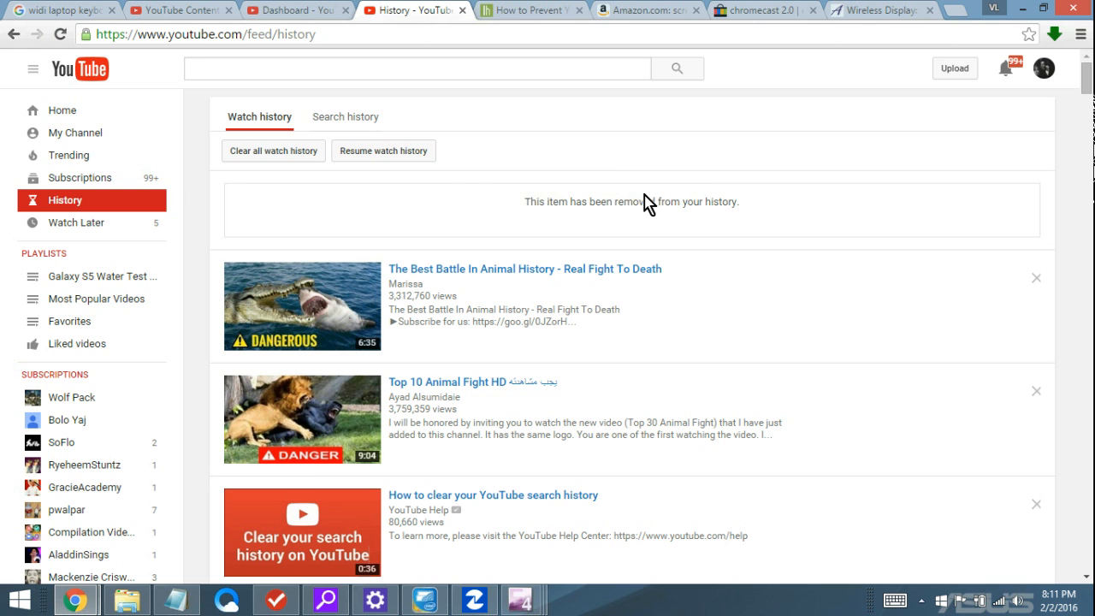
mouse_move(379, 157)
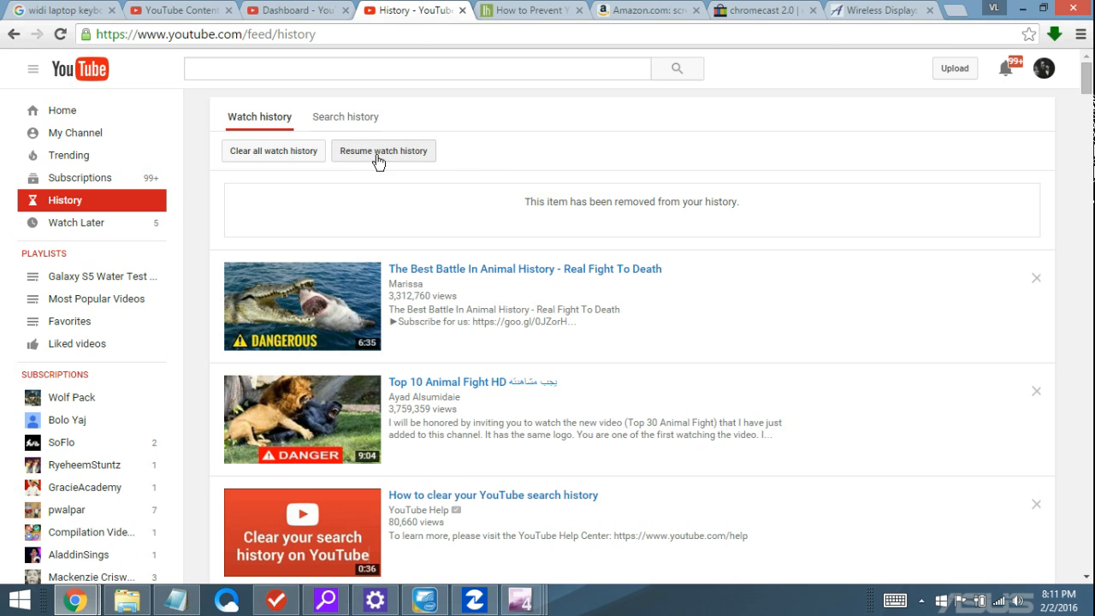
click(378, 150)
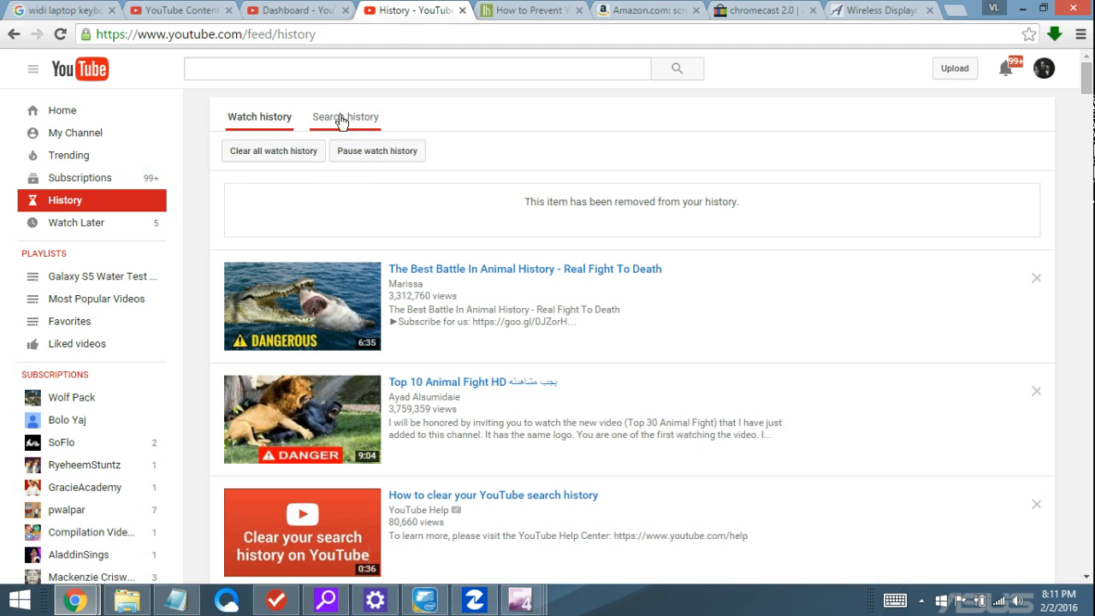
Show the Search history list on the History page
click(345, 116)
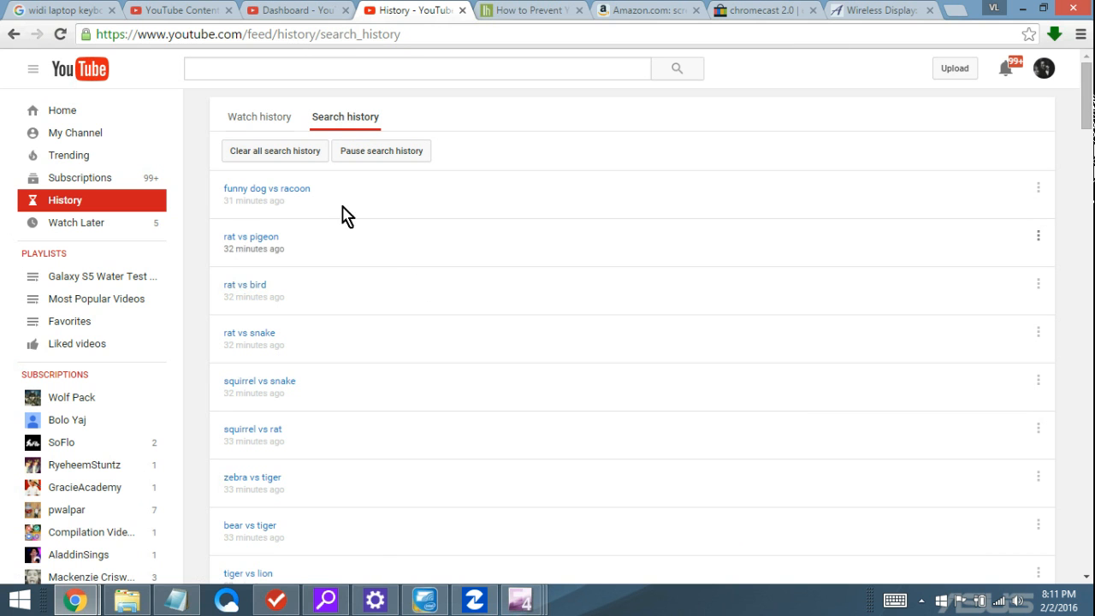
mouse_move(270, 151)
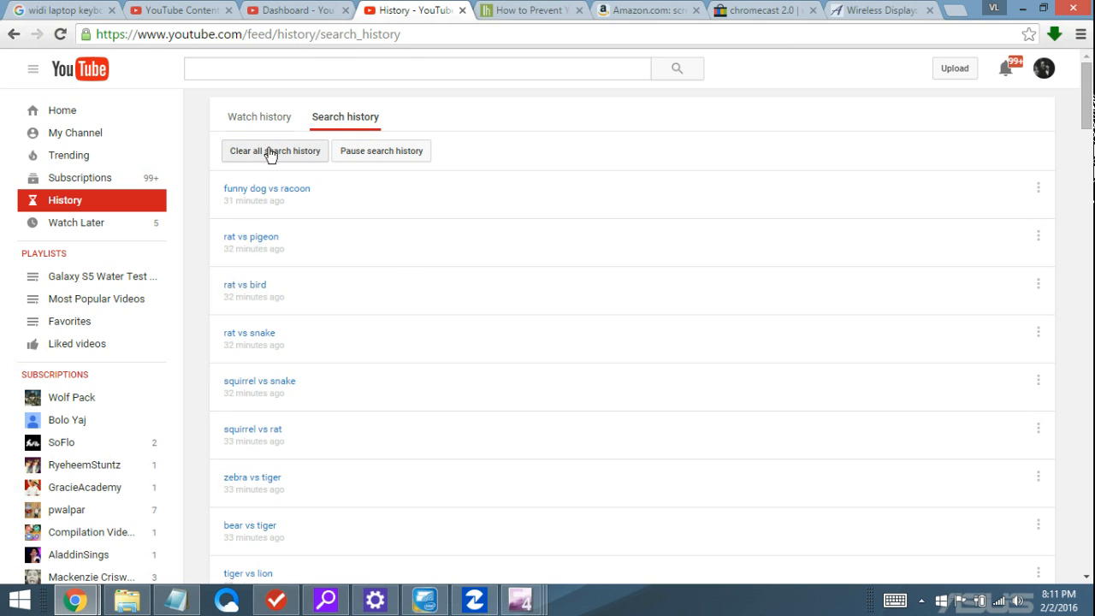
mouse_move(973, 213)
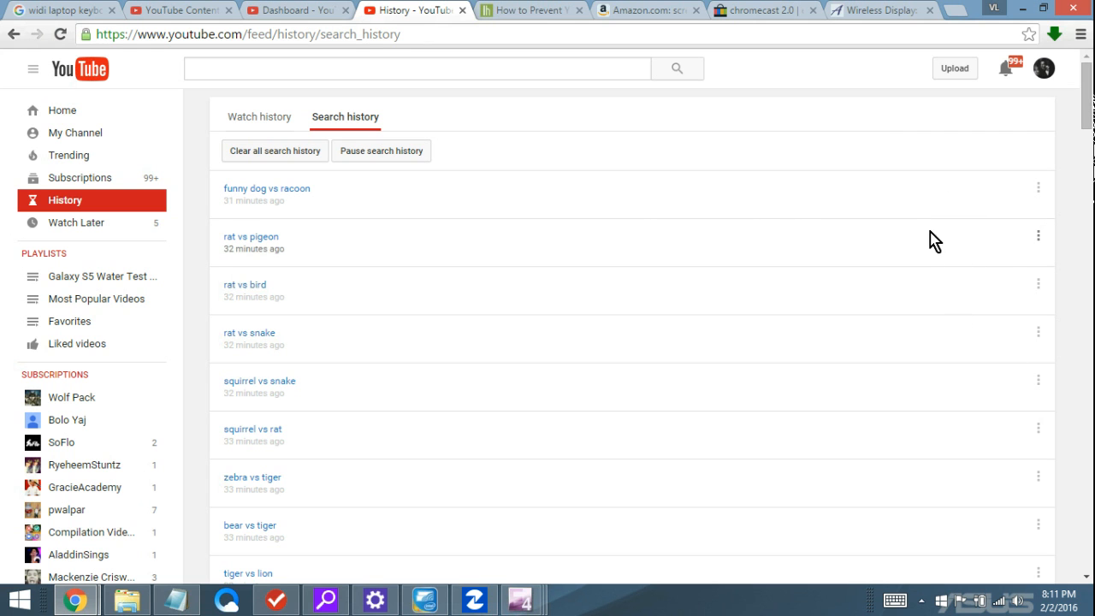
mouse_move(1054, 198)
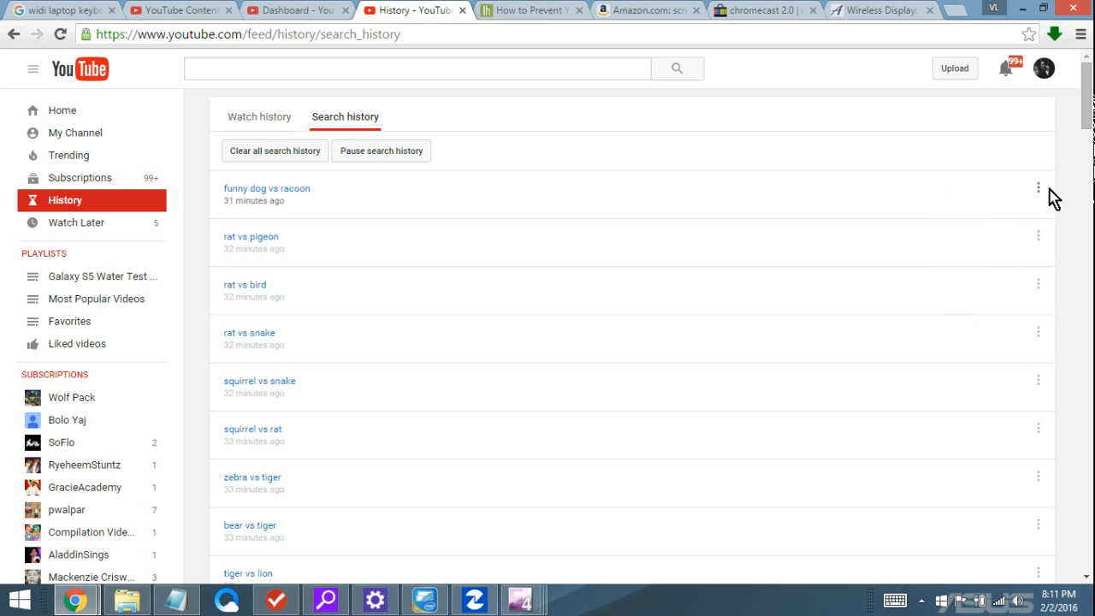
Remove the 'funny dog vs racoon' search from the search history via its options menu
click(1040, 185)
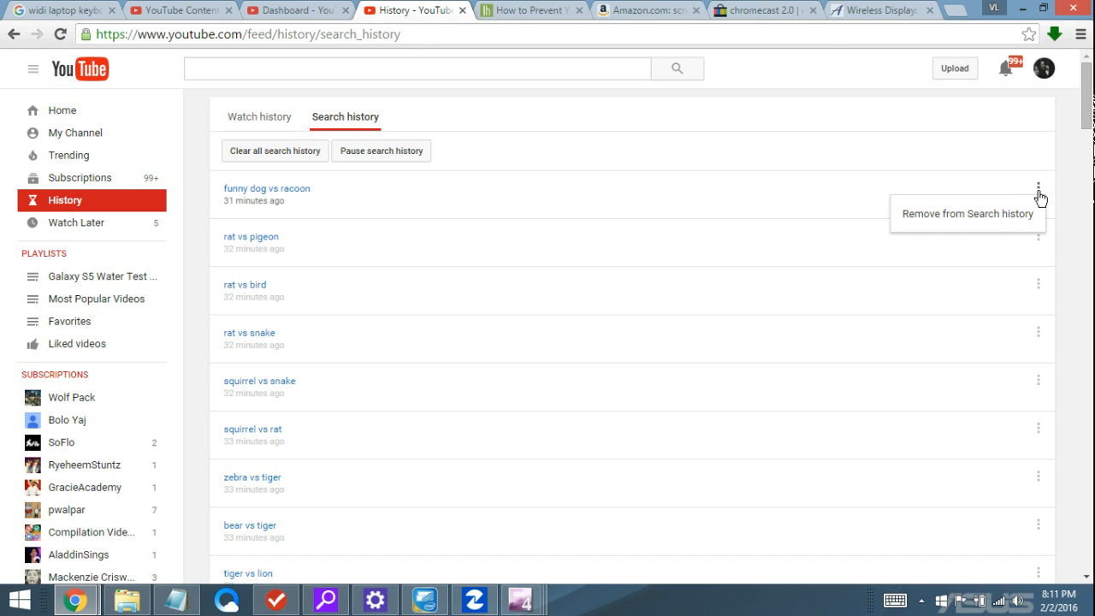
mouse_move(968, 219)
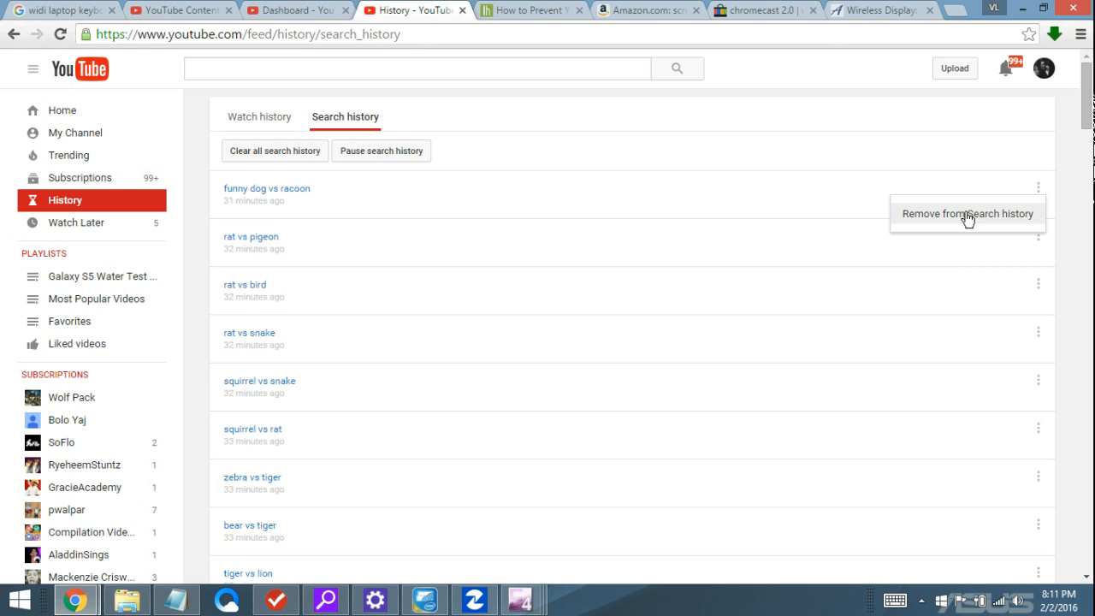
click(970, 212)
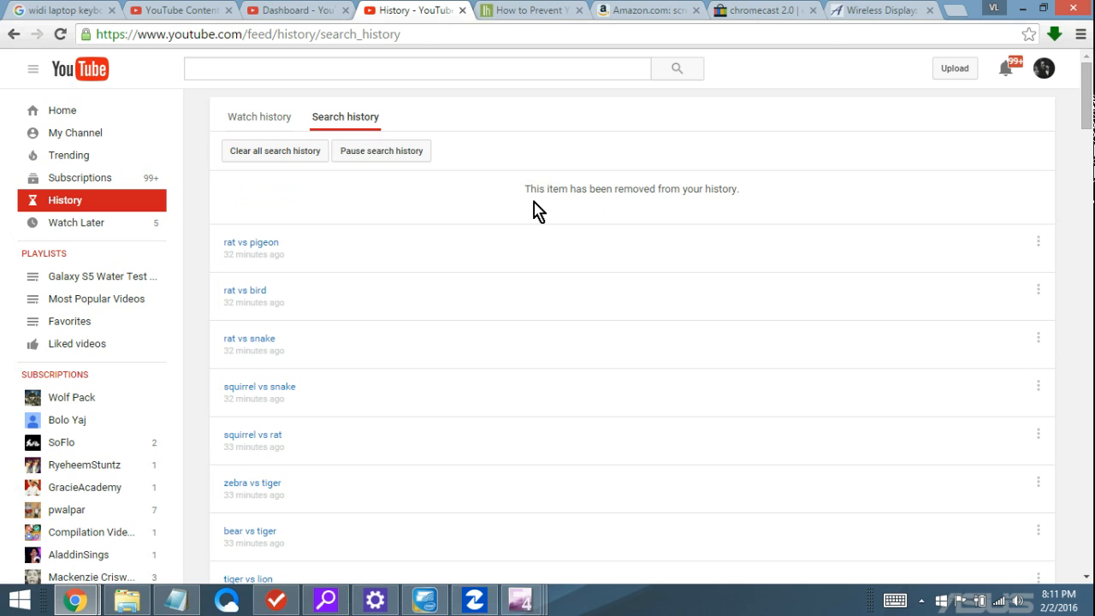
mouse_move(363, 159)
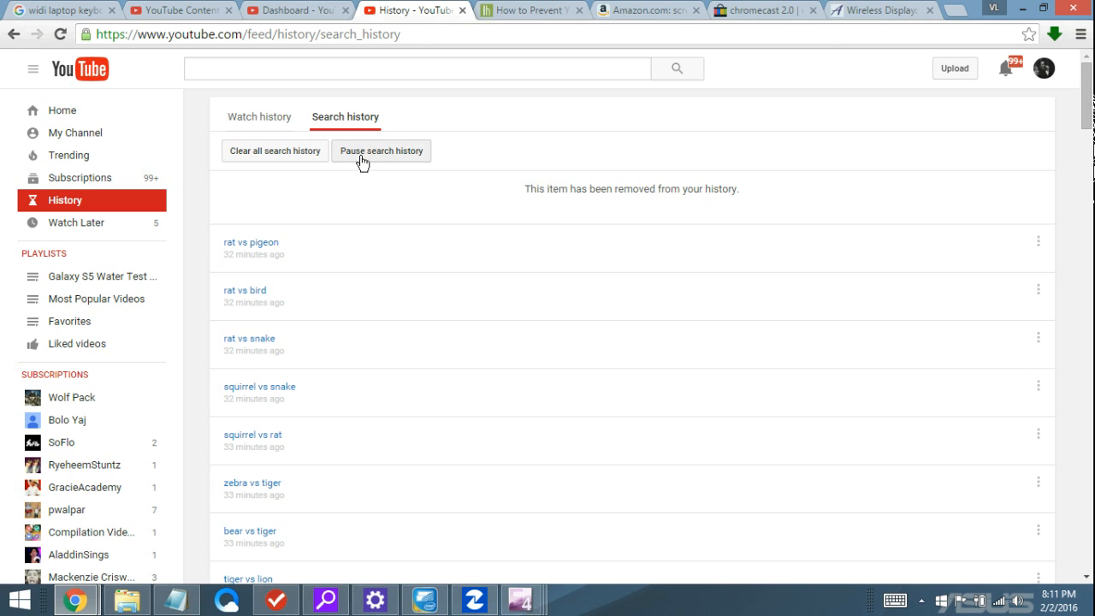
mouse_move(390, 161)
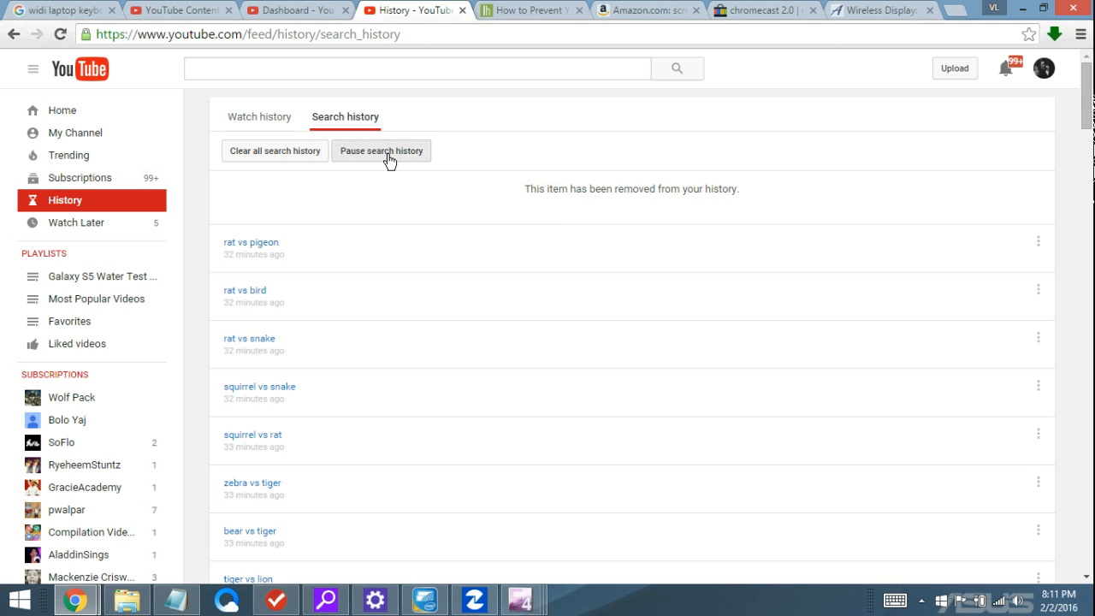
Pause search history so new searches are no longer saved
click(381, 151)
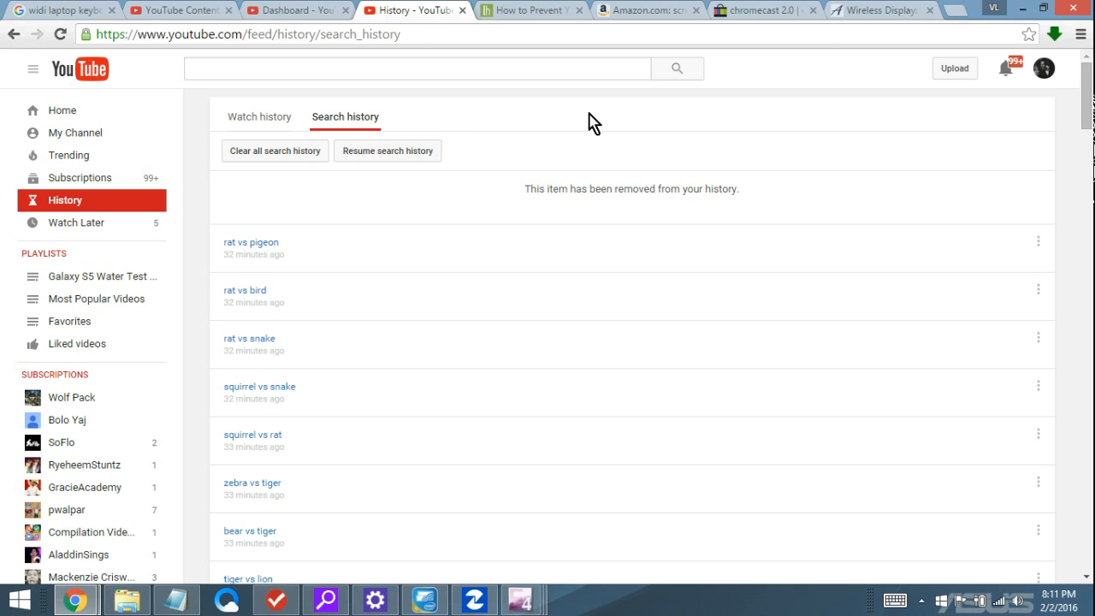
mouse_move(444, 176)
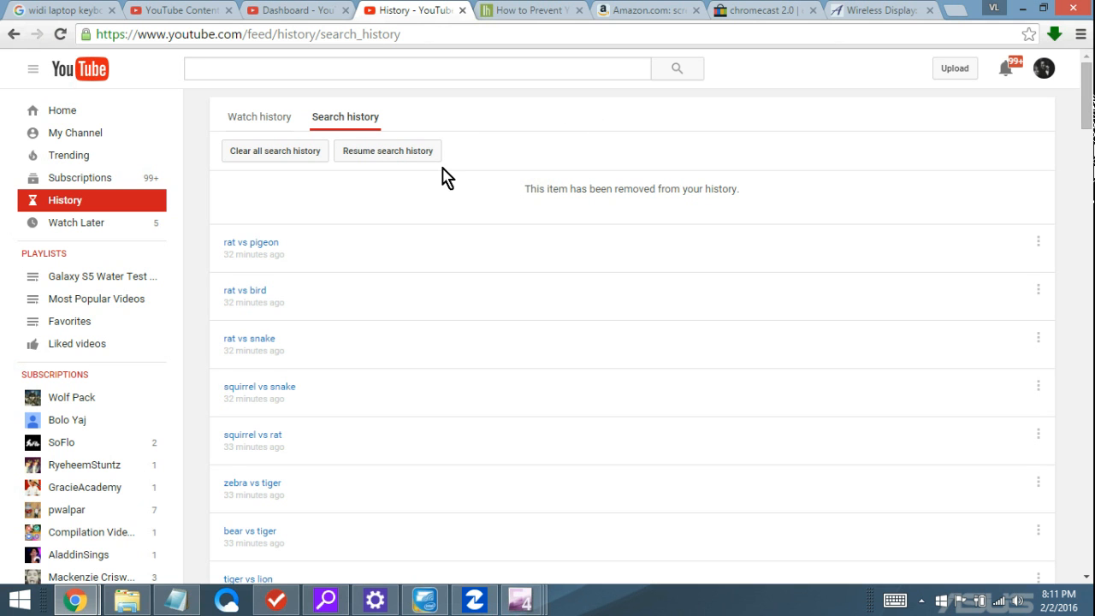
mouse_move(349, 222)
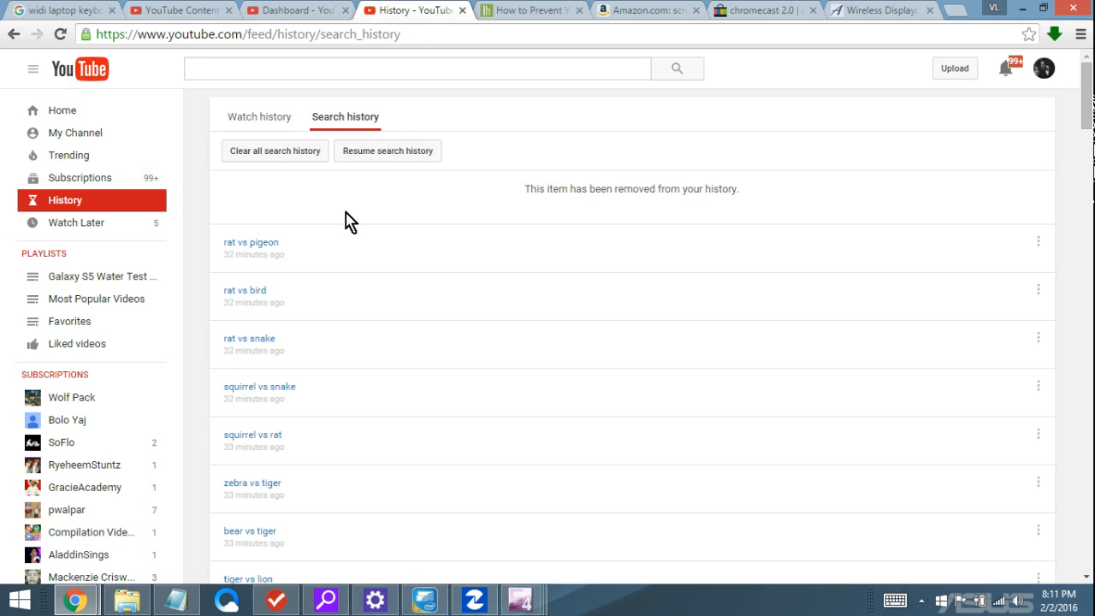
mouse_move(308, 251)
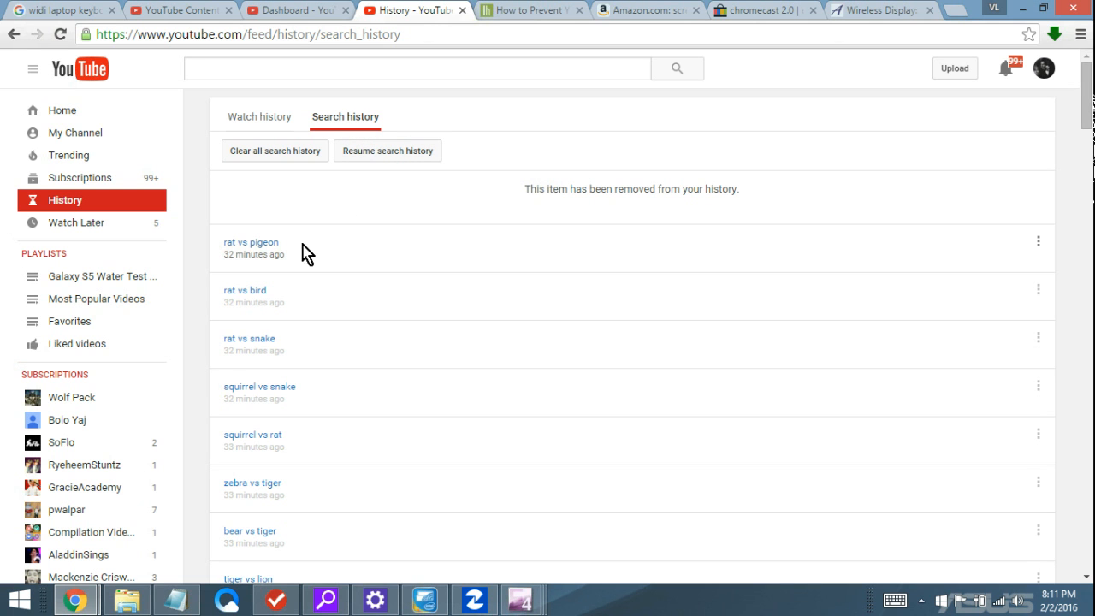
mouse_move(293, 288)
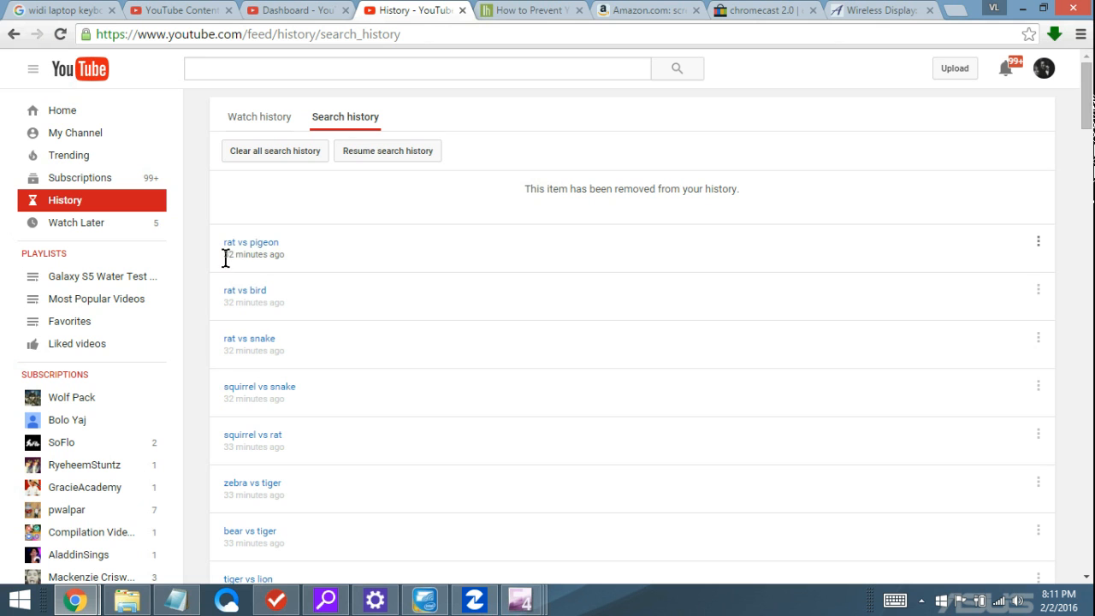
mouse_move(308, 270)
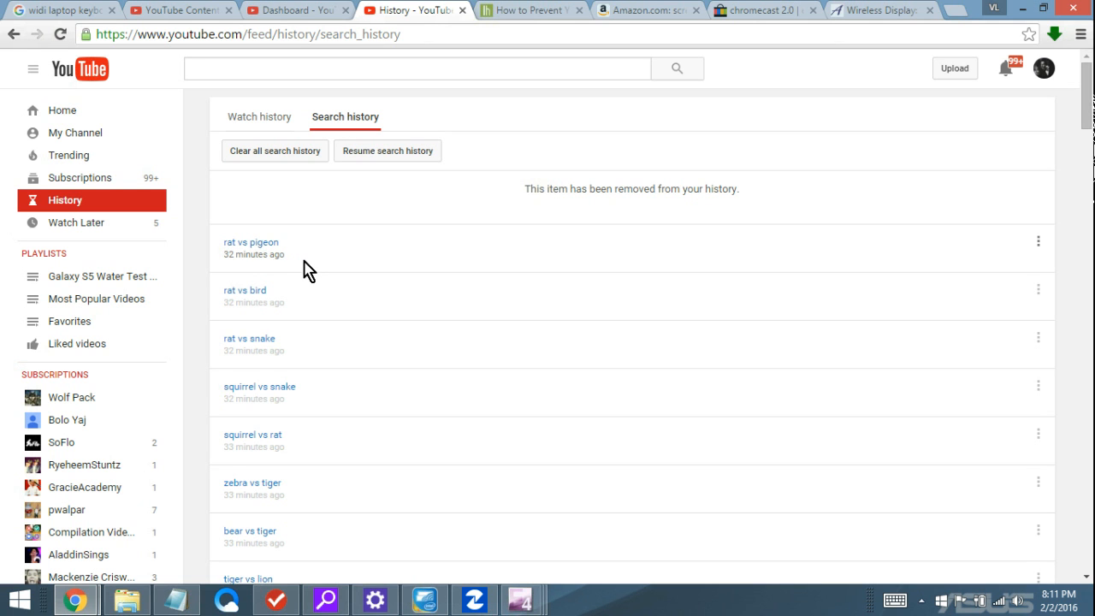
mouse_move(305, 267)
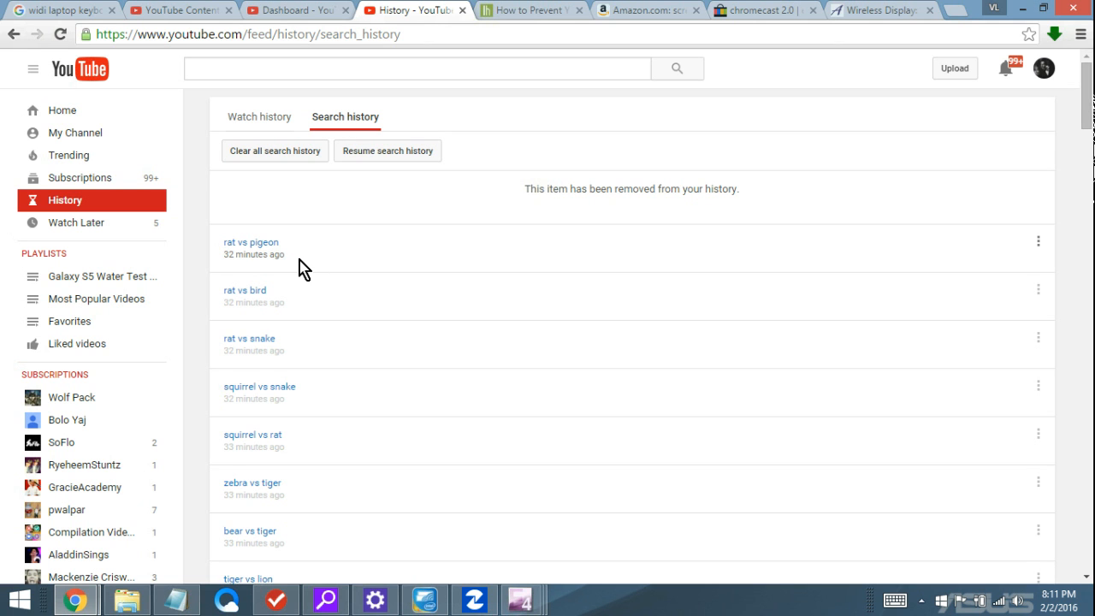
mouse_move(348, 267)
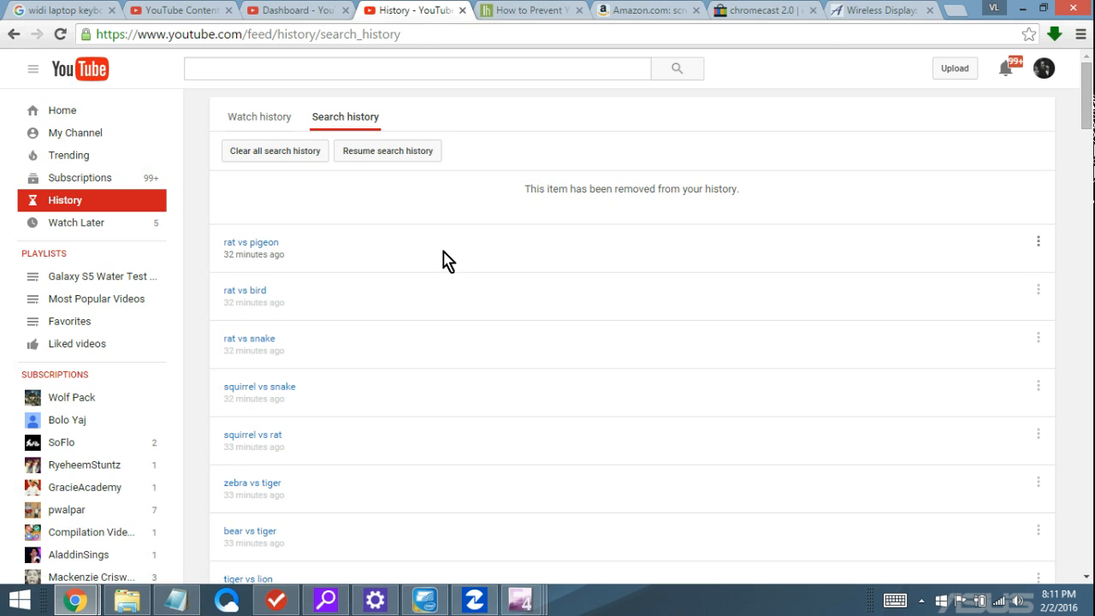
mouse_move(613, 268)
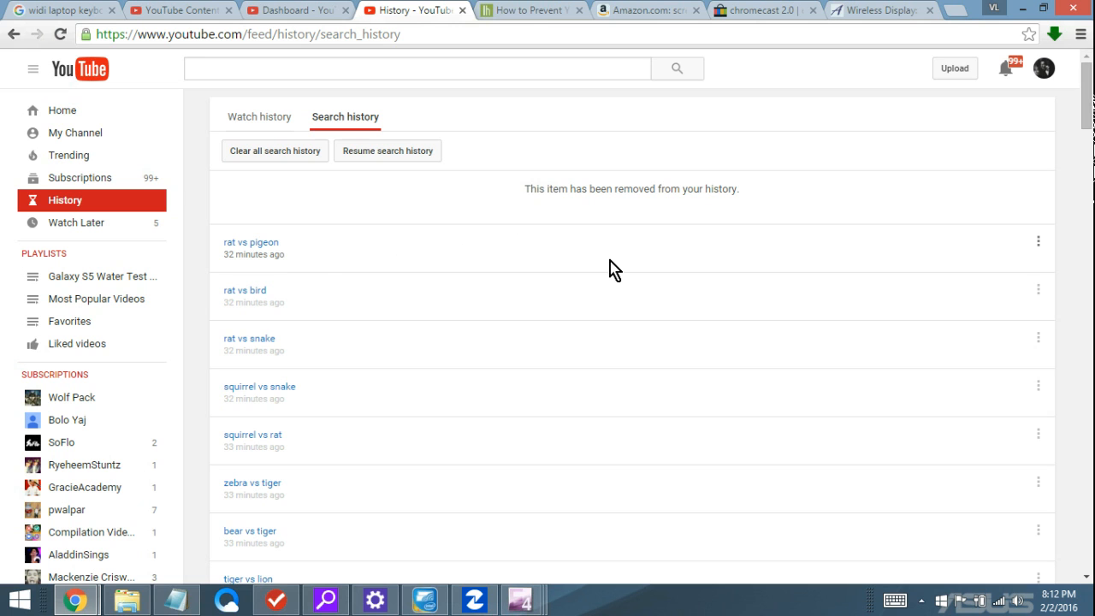
mouse_move(1024, 210)
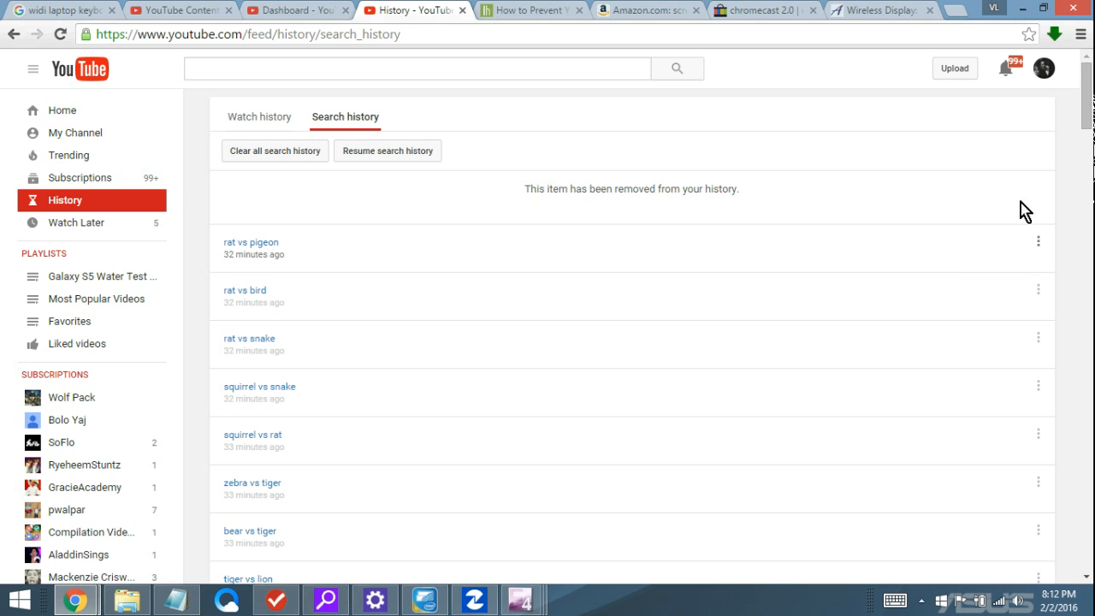
mouse_move(1088, 133)
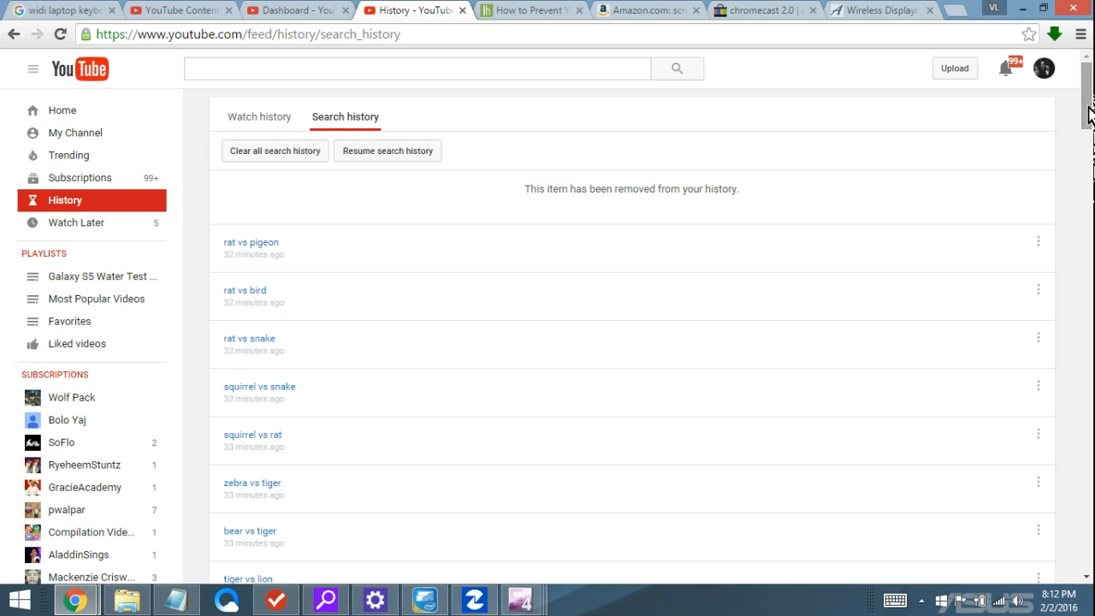